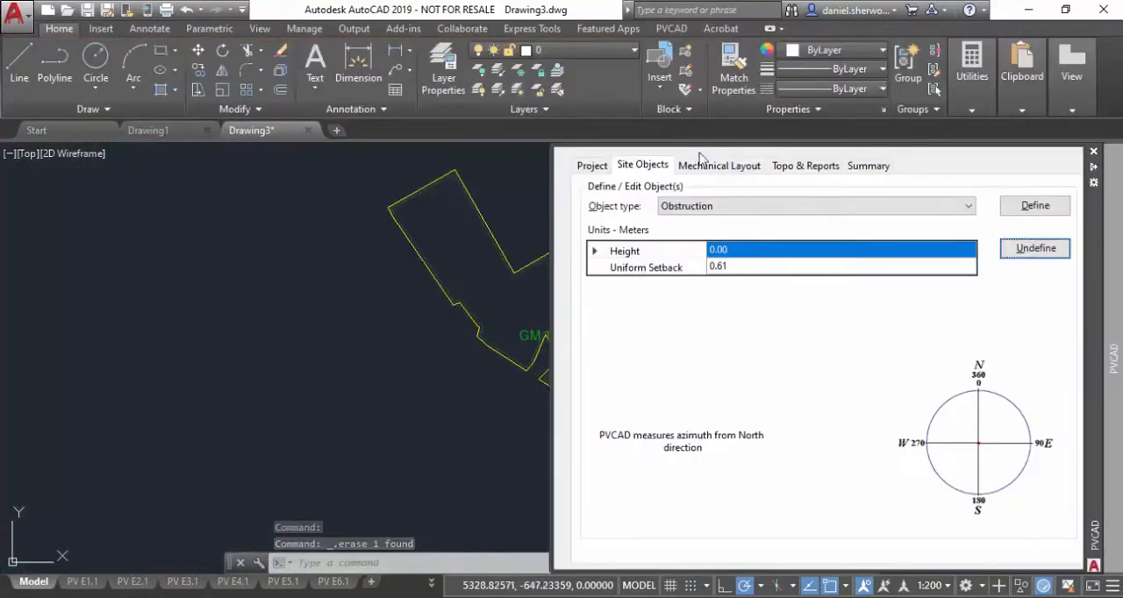
# - Set mounting manufacturer to NEXTracker and tracker lengths to 4,3,2
pyautogui.click(719, 165)
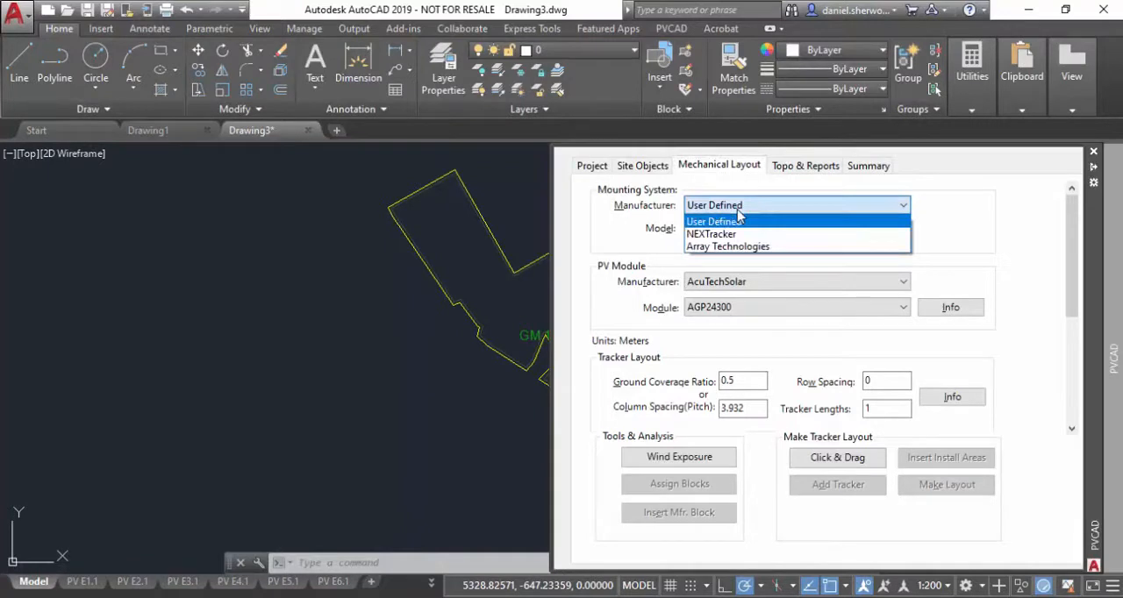
pyautogui.moveTo(711, 233)
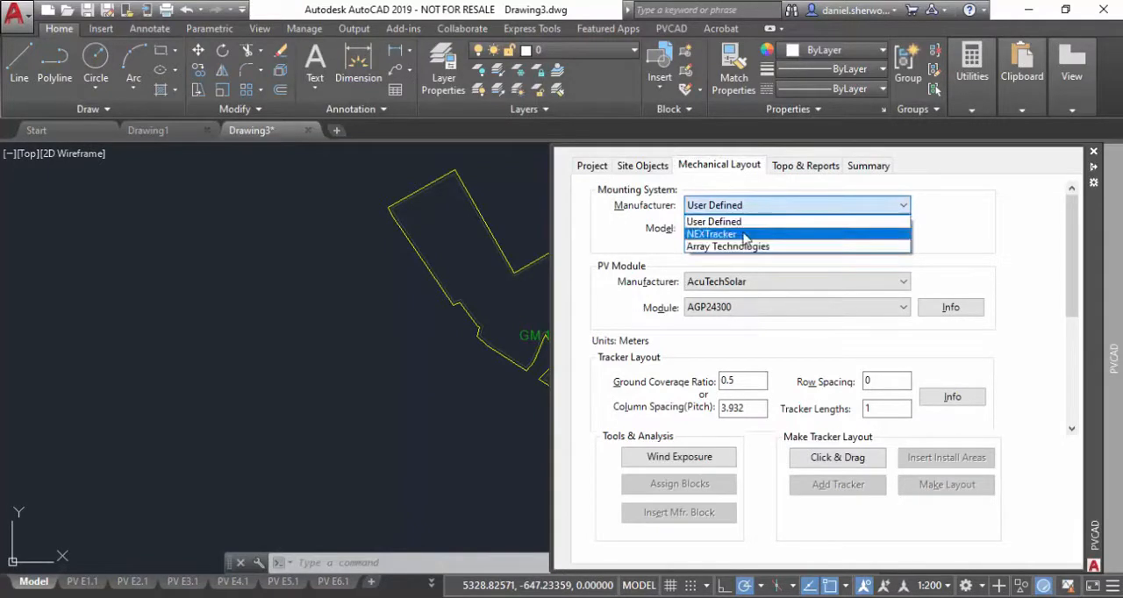
pyautogui.moveTo(751, 221)
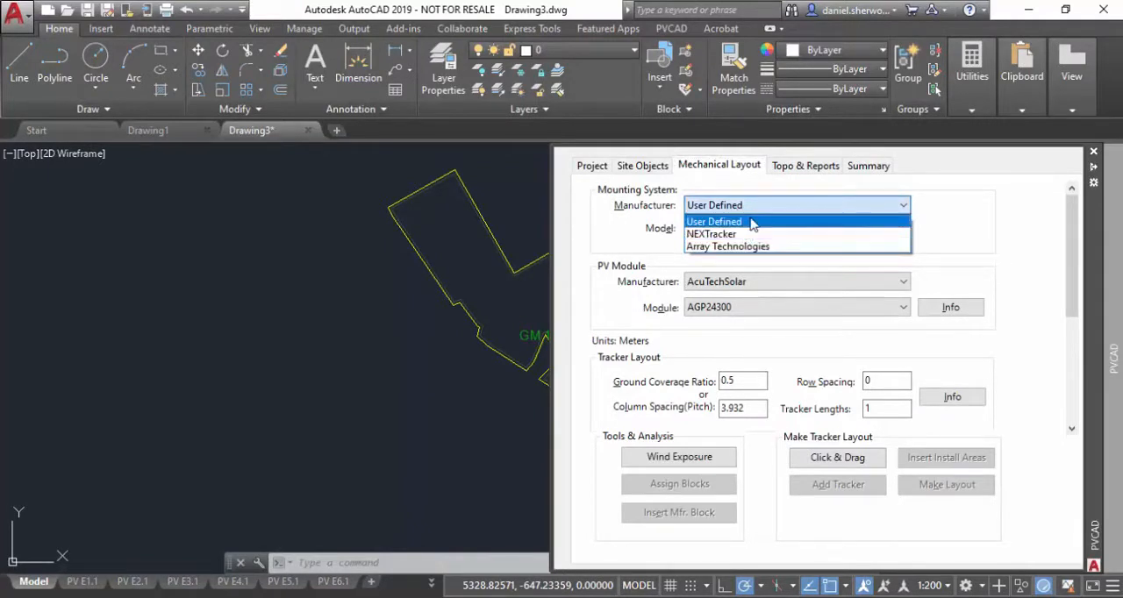
pyautogui.moveTo(712, 235)
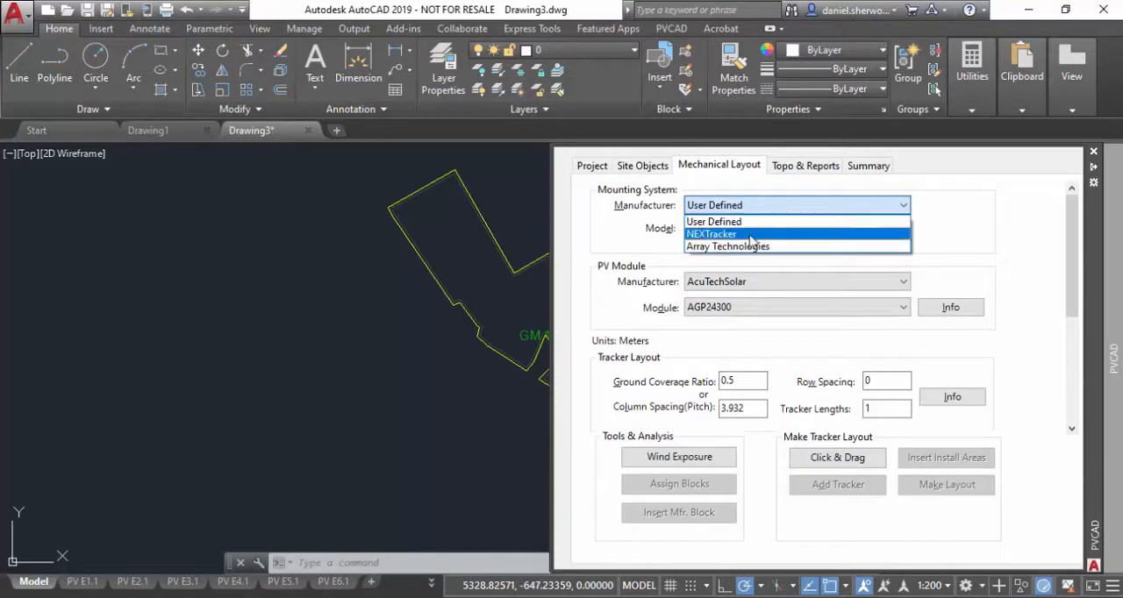
pyautogui.click(713, 233)
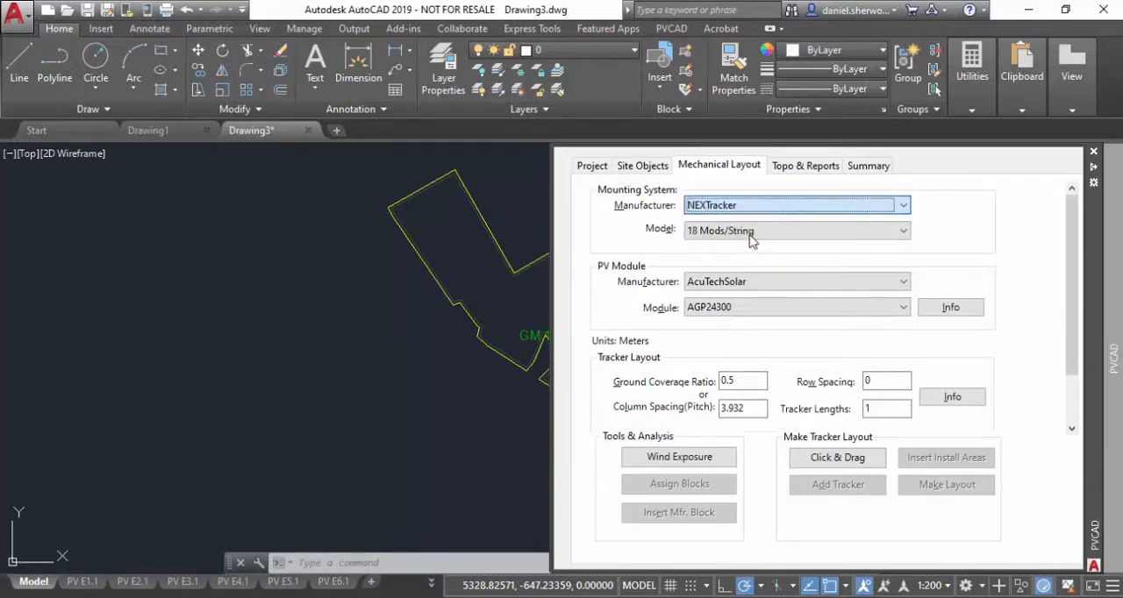
pyautogui.write('4,3,2')
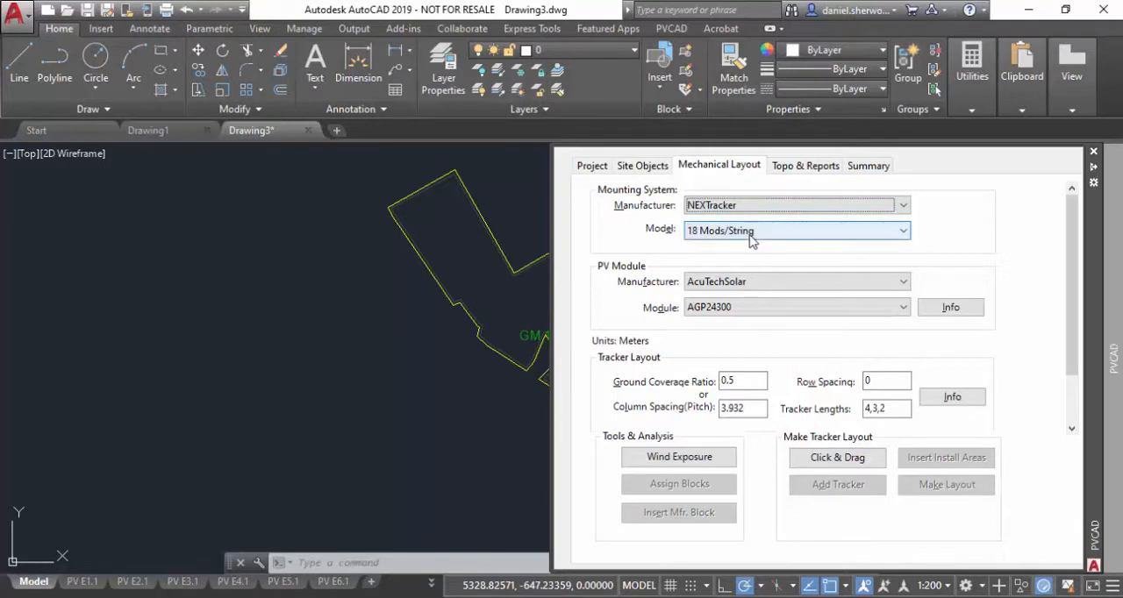
# - Choose the 28 Mods/String tracker model
pyautogui.click(902, 230)
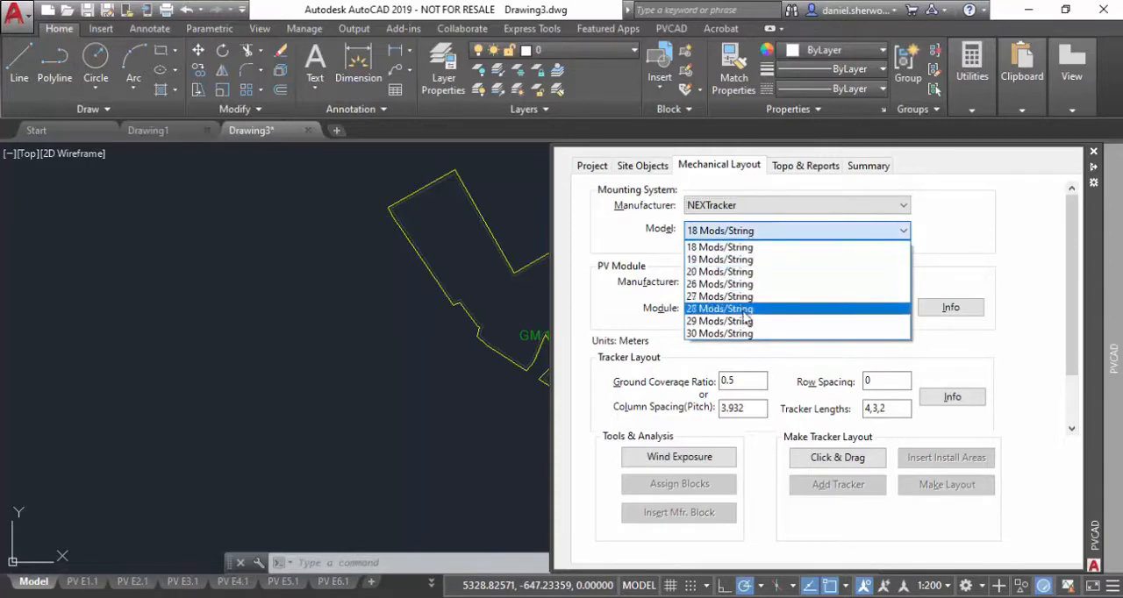
pyautogui.click(719, 309)
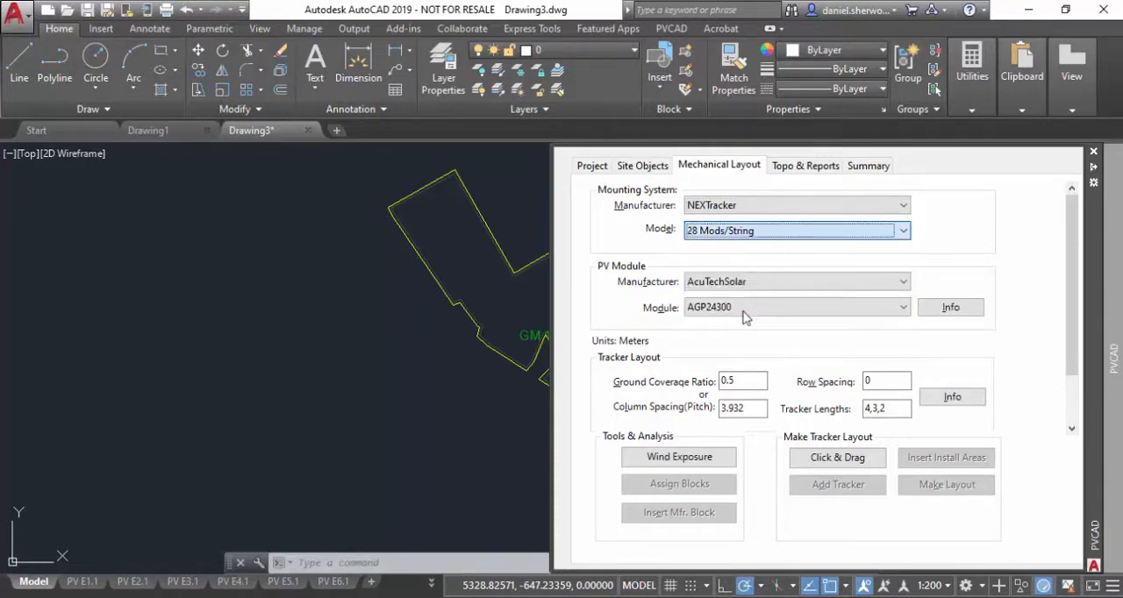
# - Select LDK Solar as the PV module manufacturer (LDK-255P-20)
pyautogui.click(902, 281)
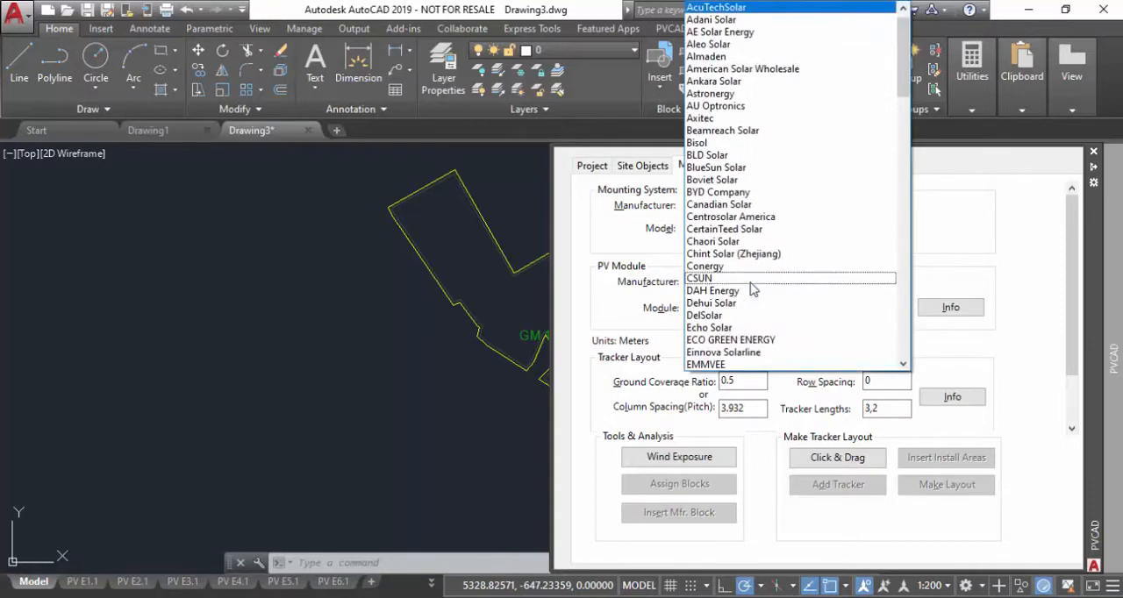
pyautogui.scroll(-3)
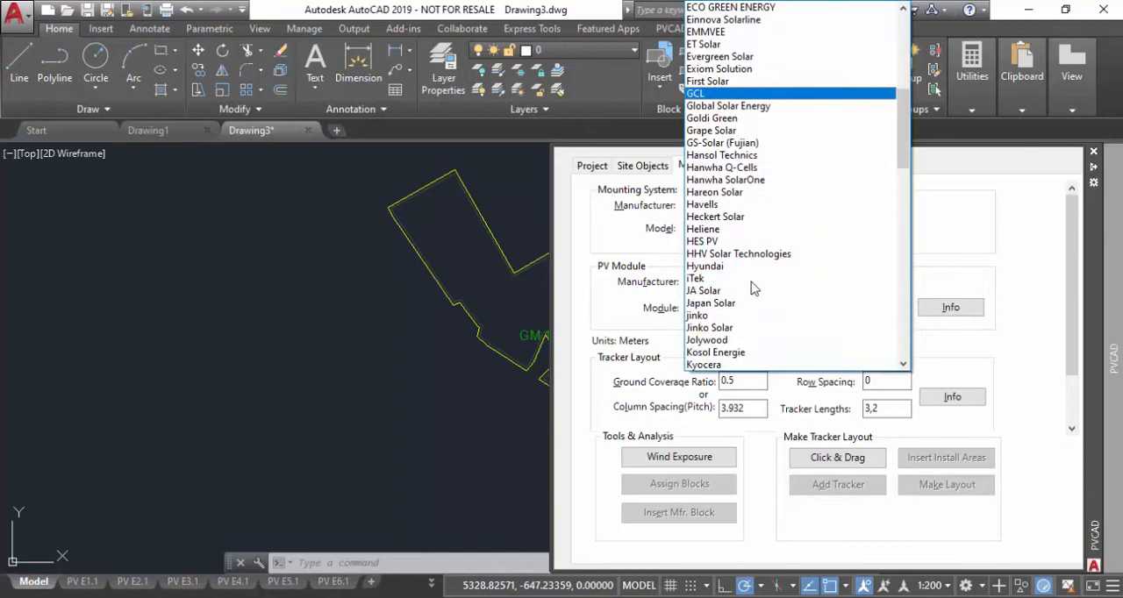
pyautogui.scroll(-3)
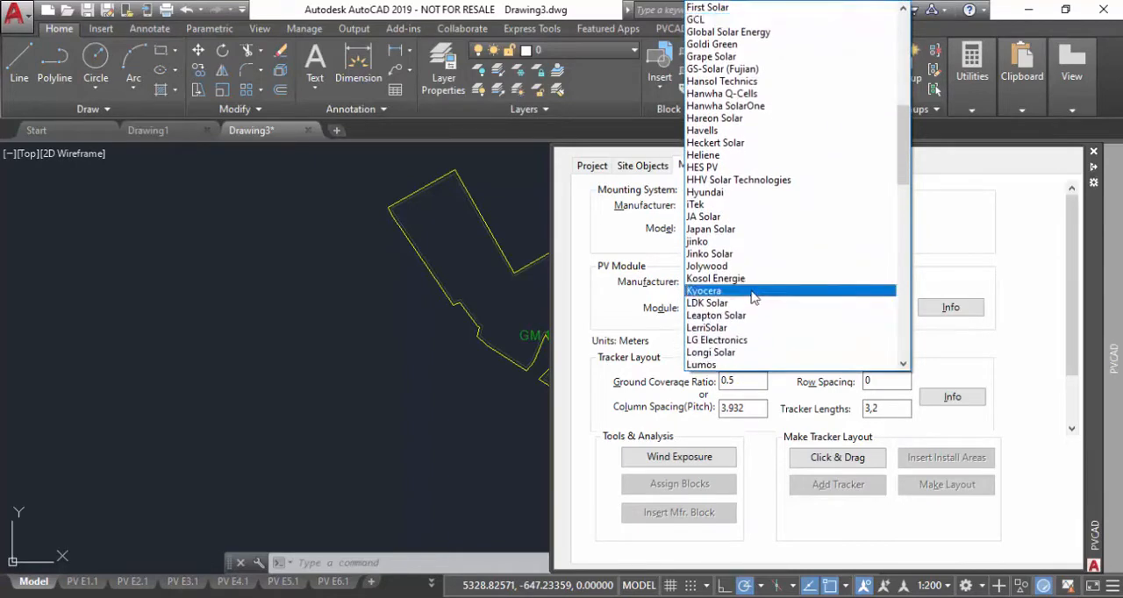
pyautogui.click(707, 302)
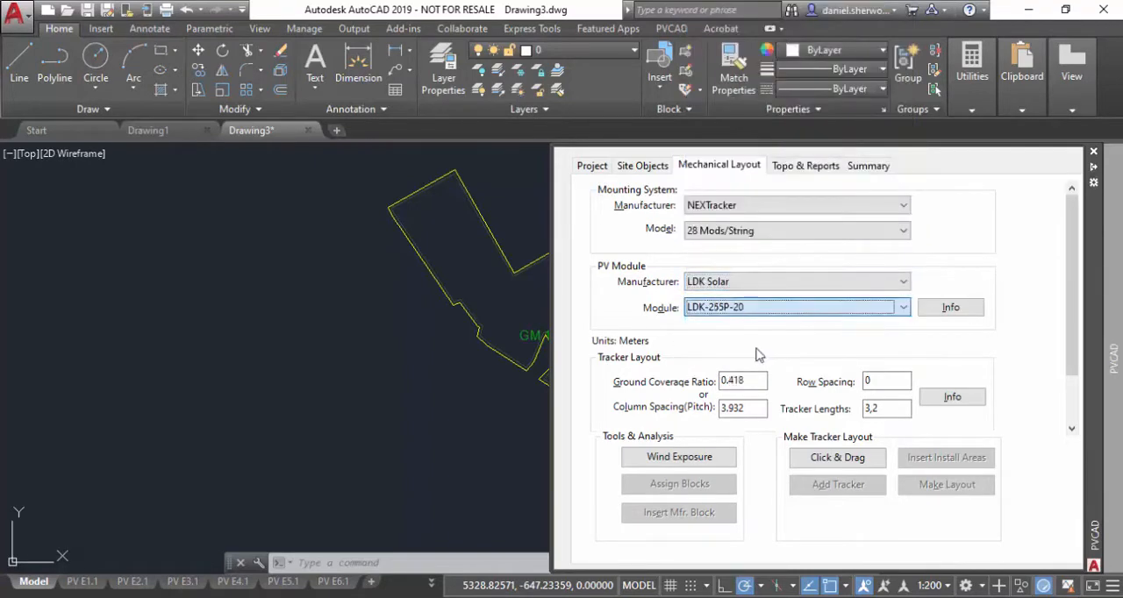
pyautogui.scroll(-3)
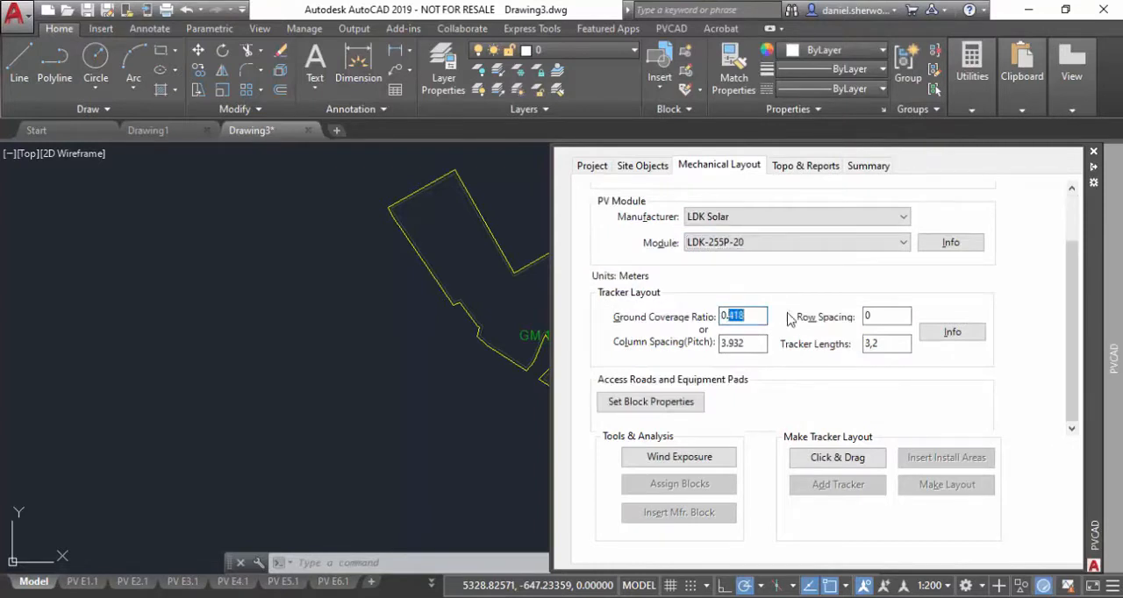
# - Set ground coverage ratio to 0.35 and row spacing to 1
pyautogui.write('0.35')
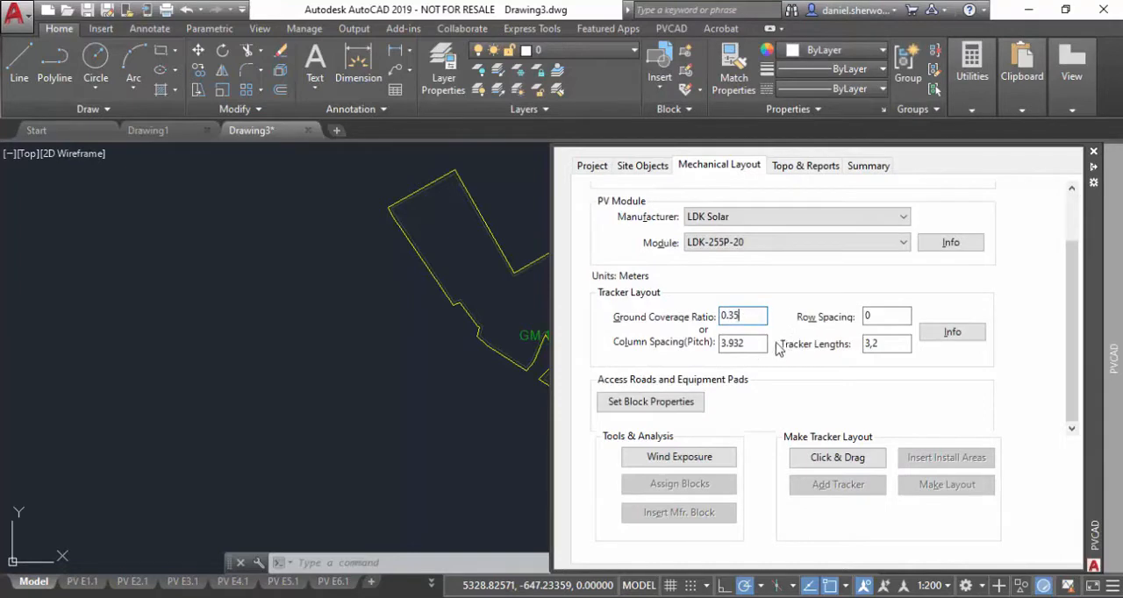
pyautogui.click(886, 316)
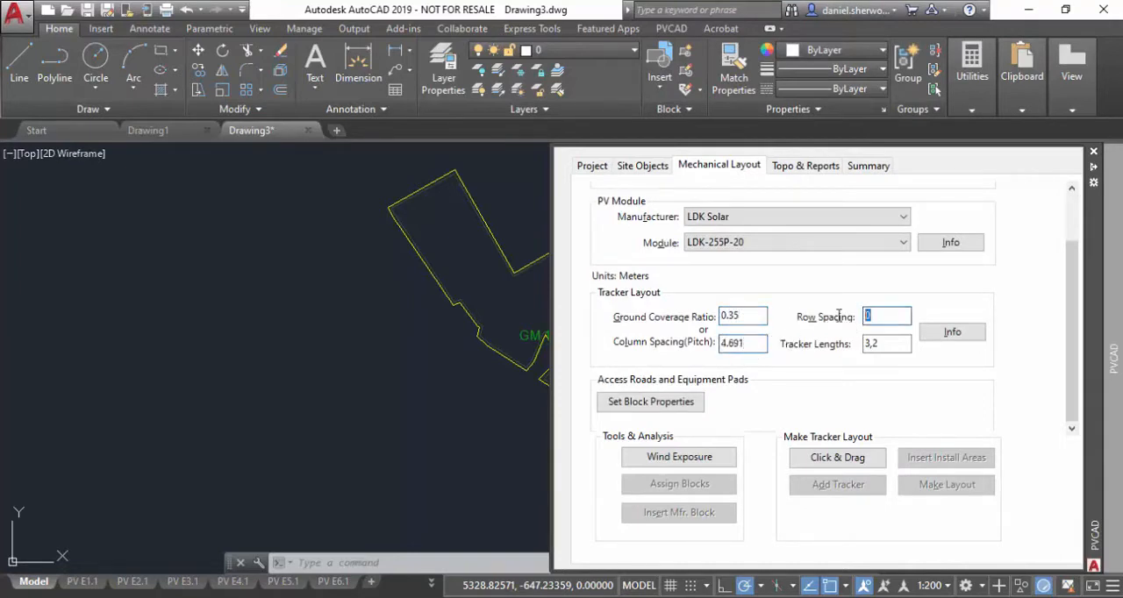
pyautogui.write('1')
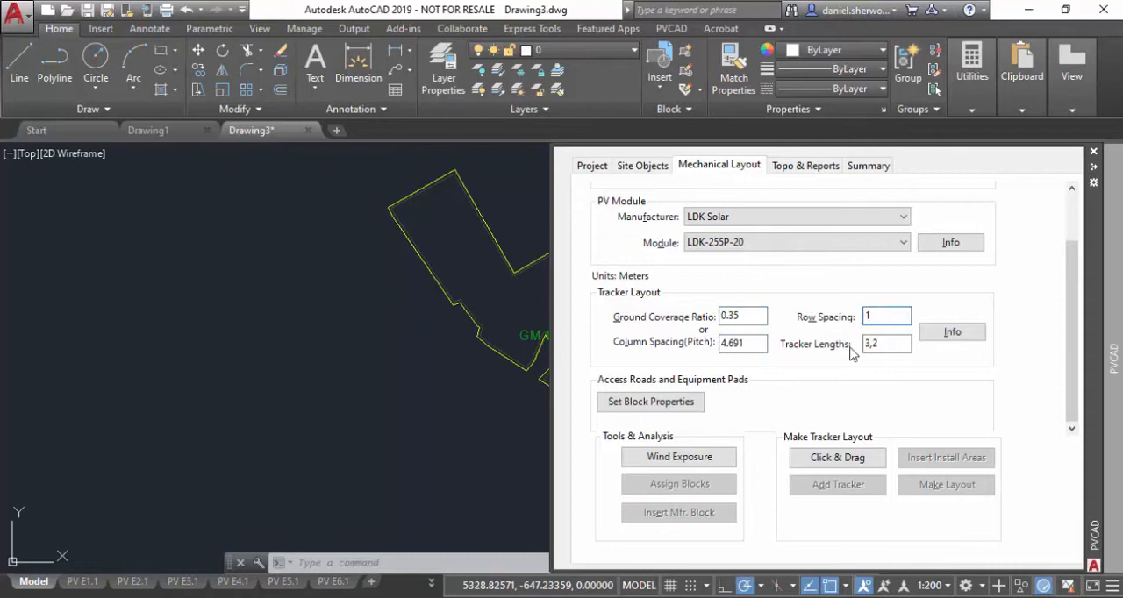